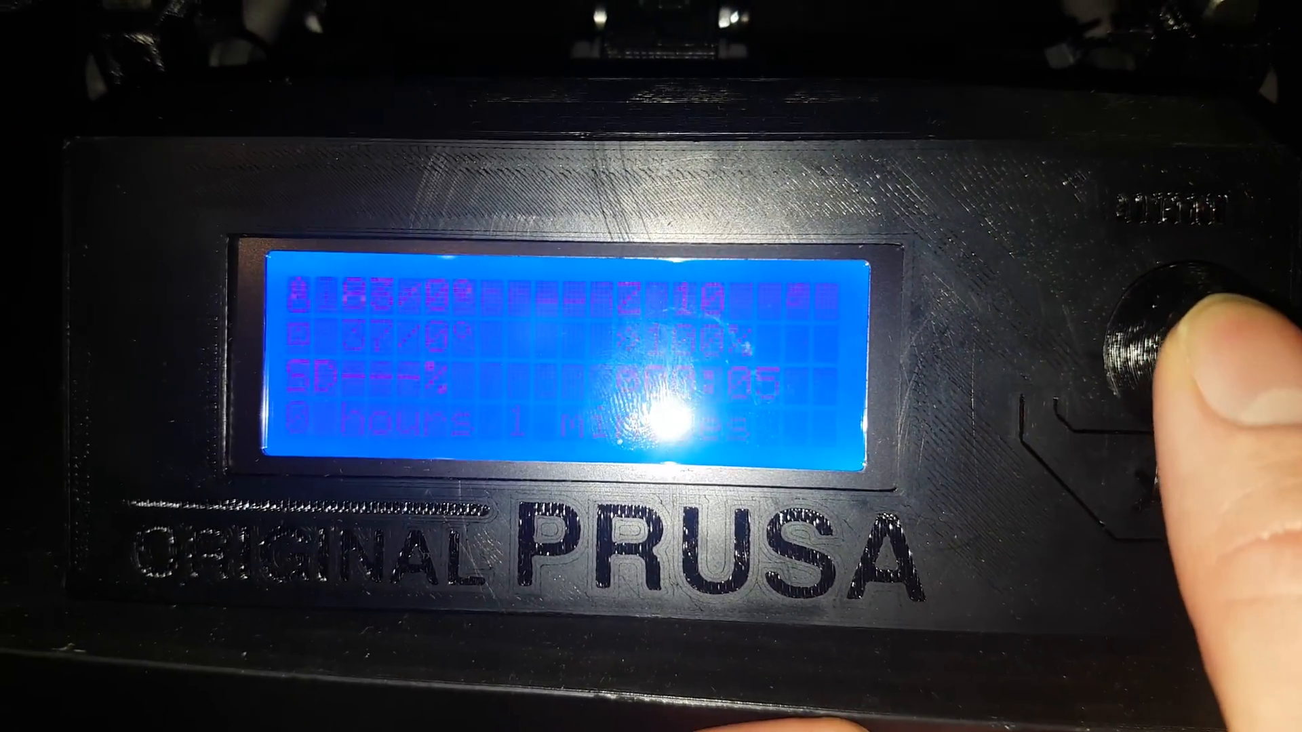
Leave the status screen and enter the main menu with Print from SD highlighted
click(1154, 357)
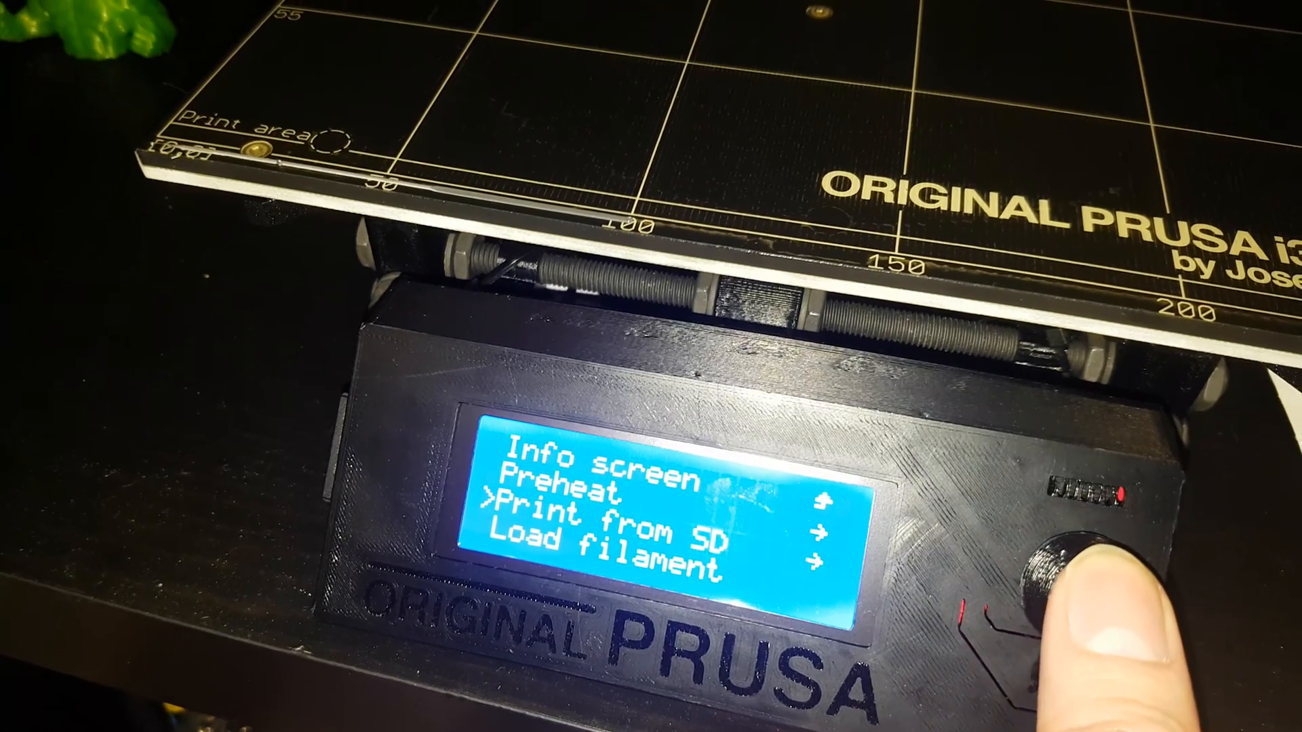
click(1063, 540)
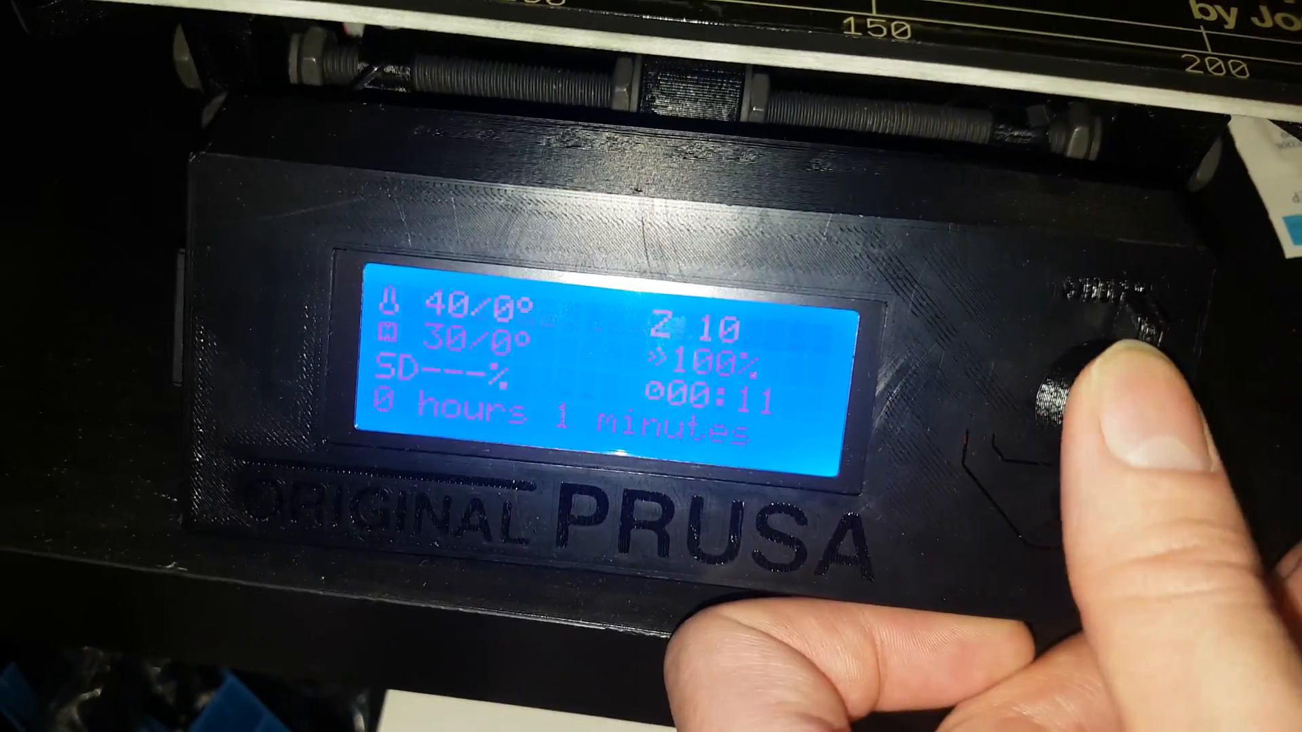
Enter Print from SD to list the card's G-code files, starting at the 200 µm gcode
click(1063, 390)
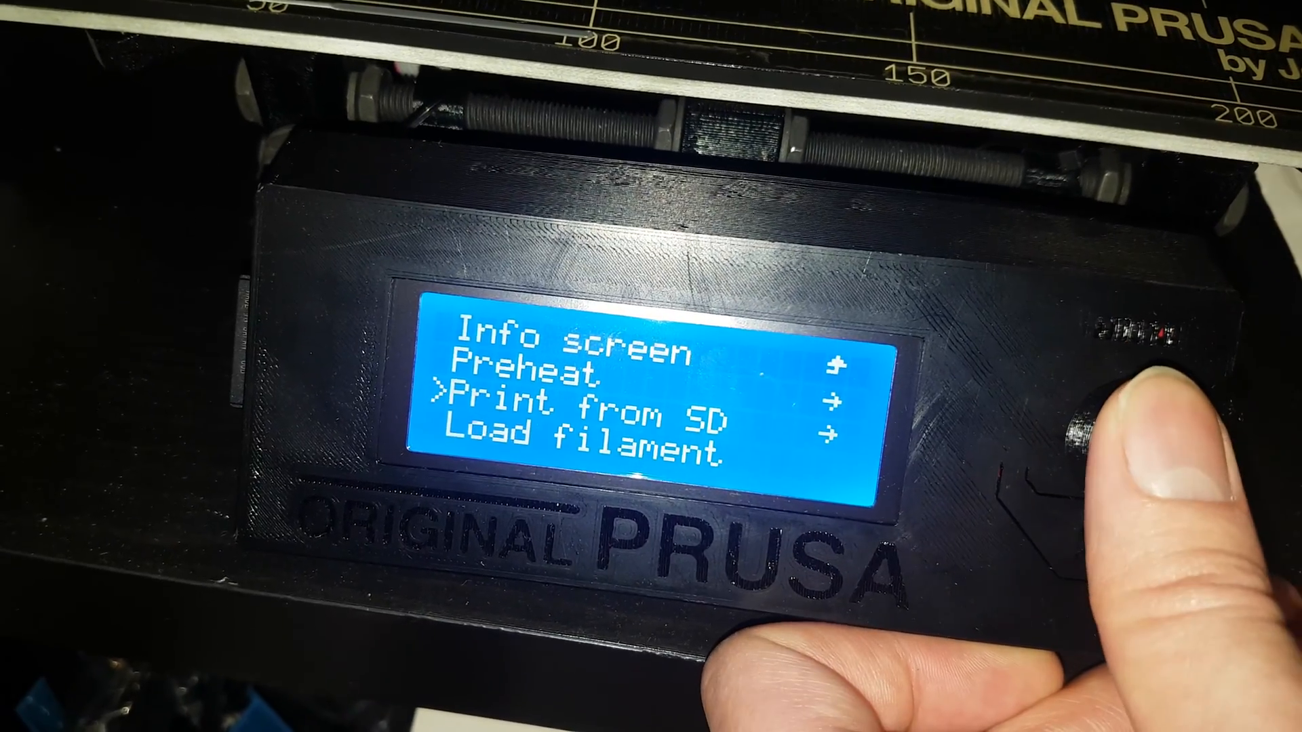
click(1075, 427)
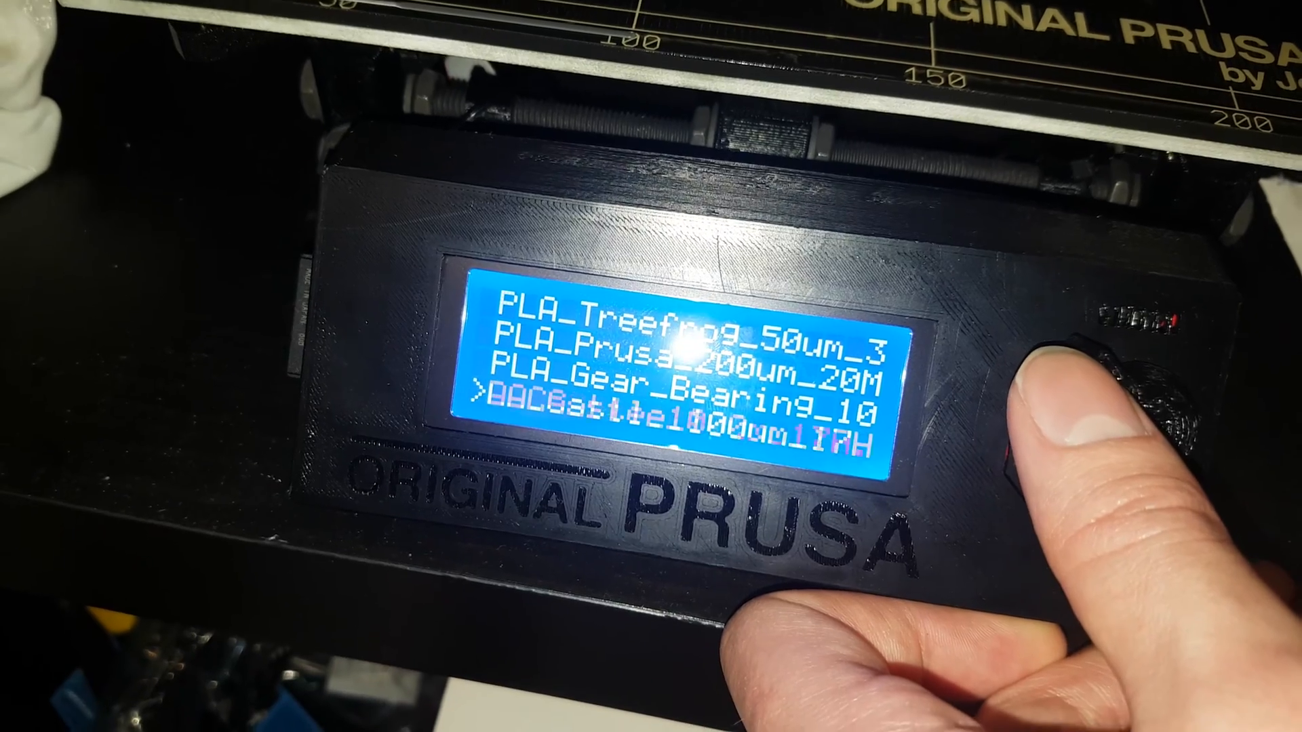
click(1063, 391)
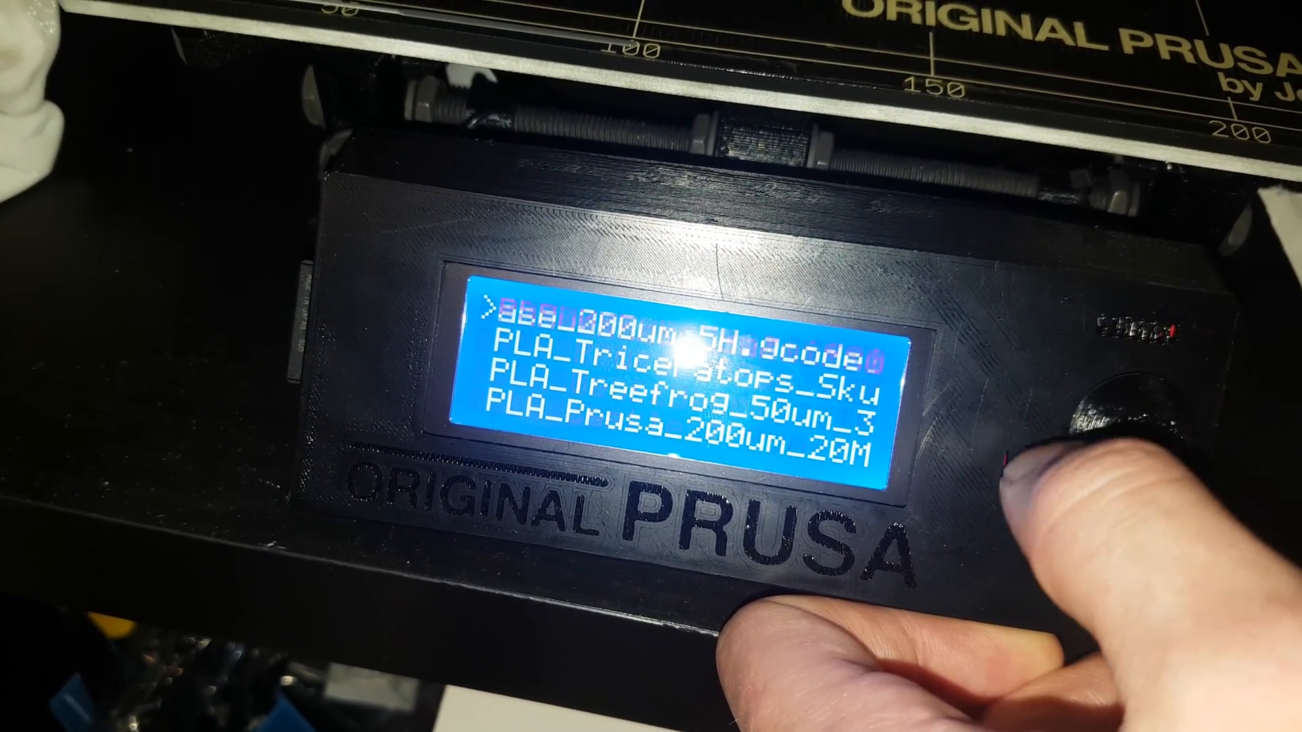
Scroll the SD file list down to highlight Batman_200um_20M.gcode
scroll(down, 3)
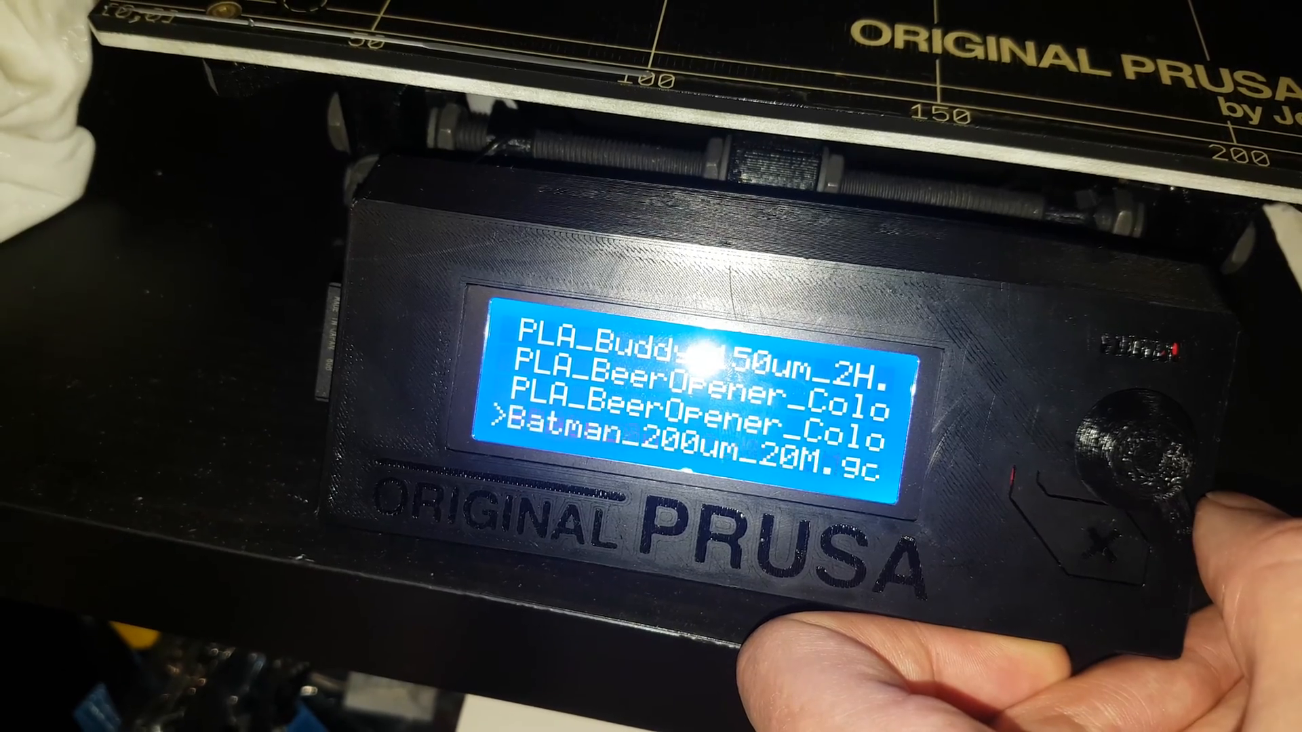